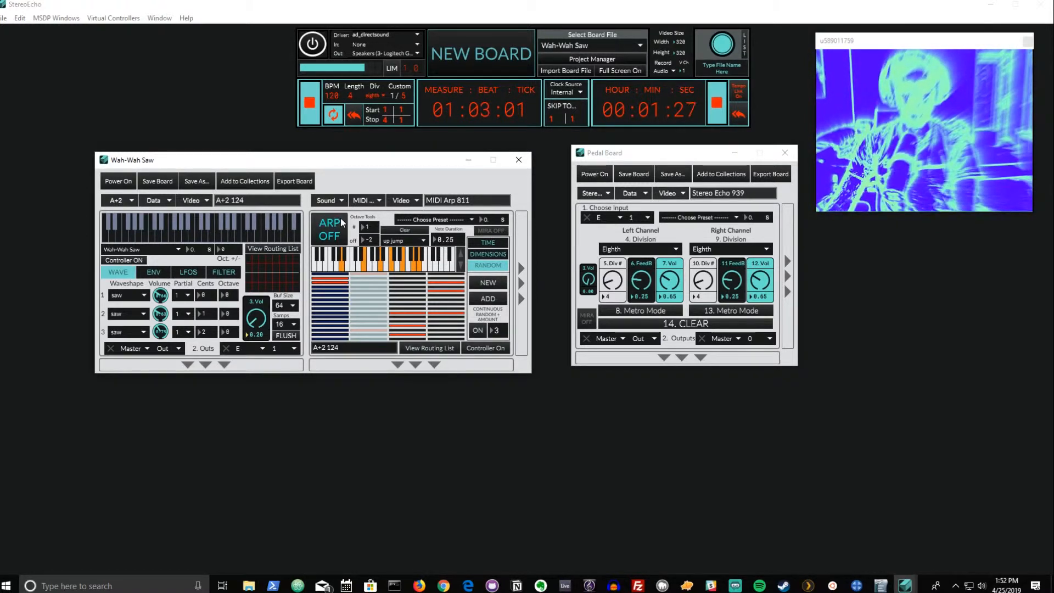
Step: Audition the current echo settings by starting and stopping the arpeggiator twice
click(328, 229)
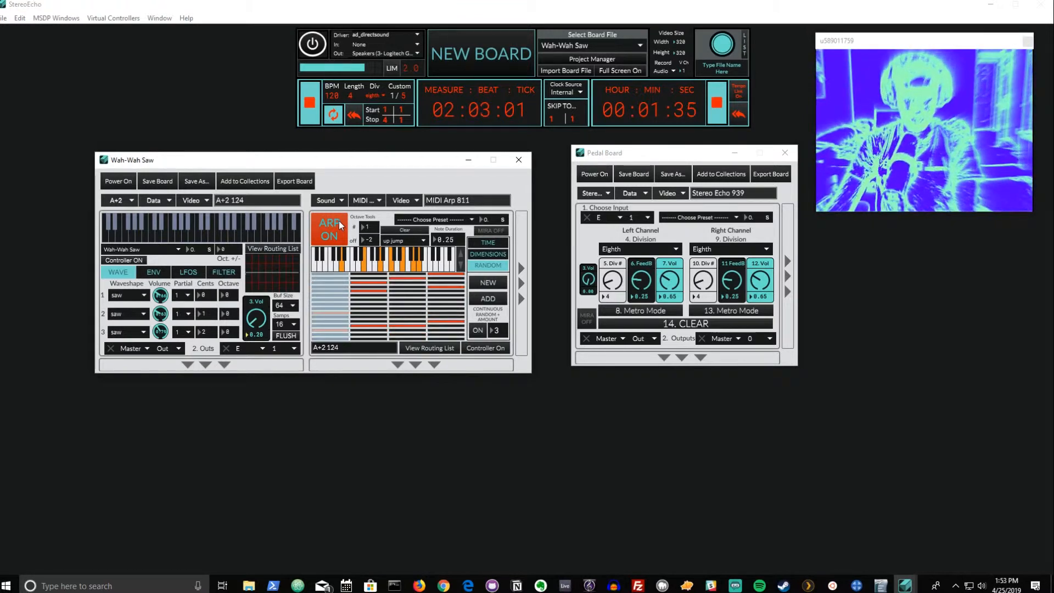
click(329, 230)
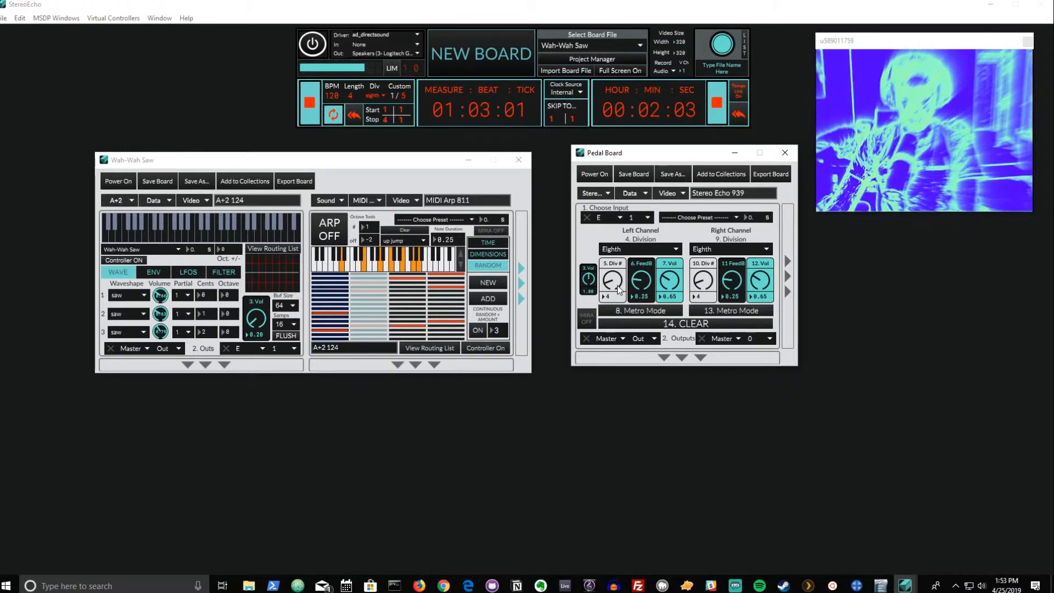
click(329, 228)
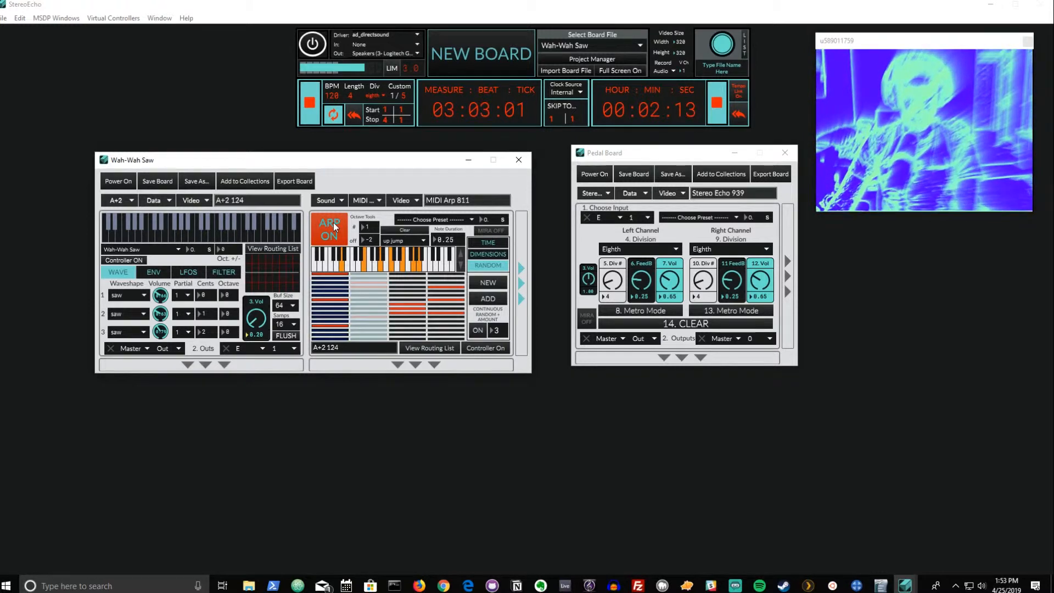
click(328, 229)
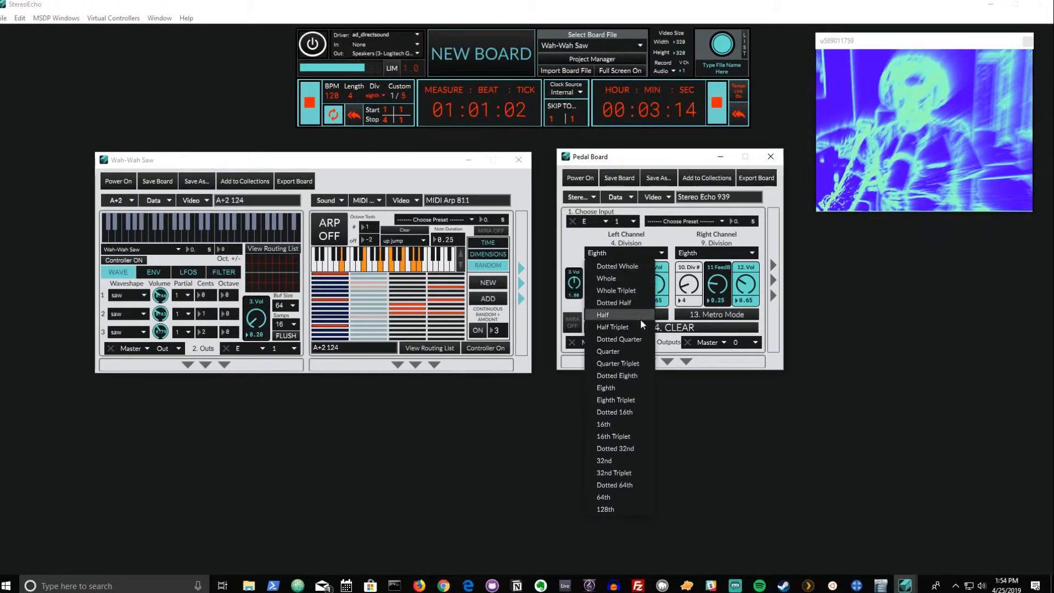
mouse_move(637, 412)
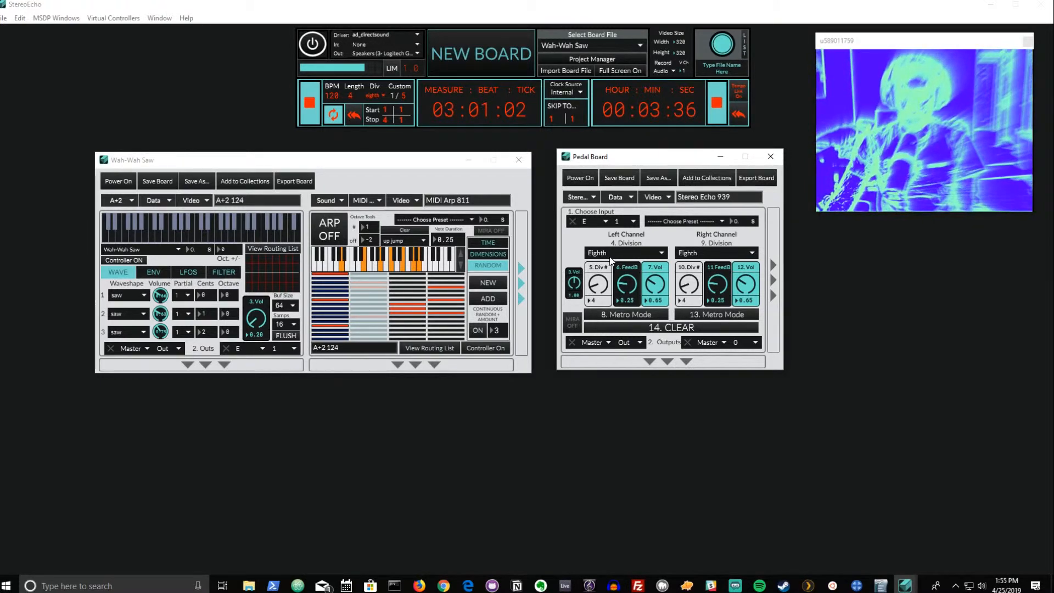
Step: Set the left echo division to Dotted Eighth, then Eighth Triplet, and audition with the arpeggiator
click(625, 253)
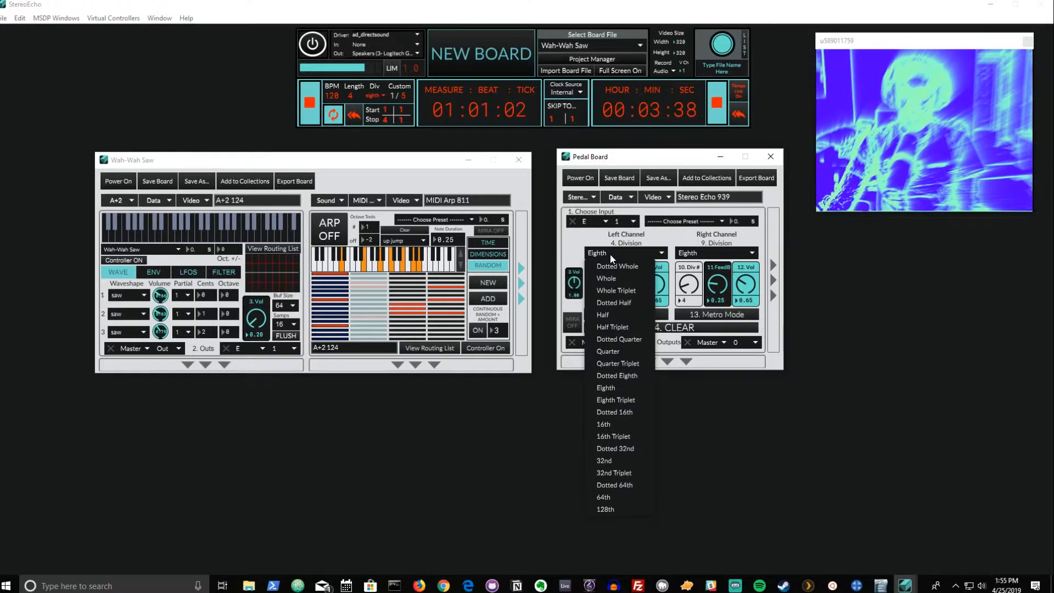
mouse_move(618, 411)
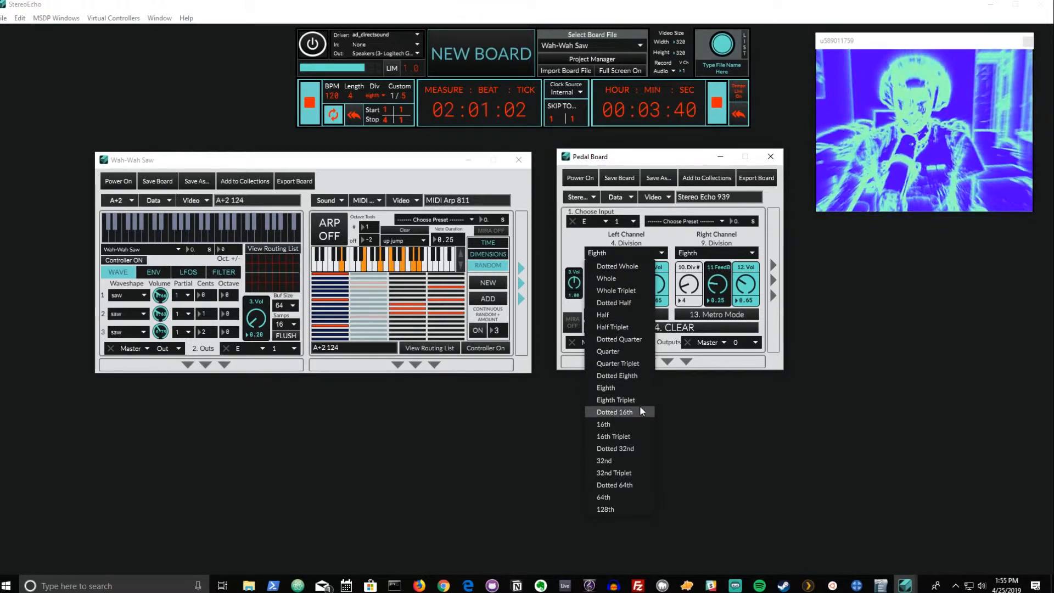
click(616, 375)
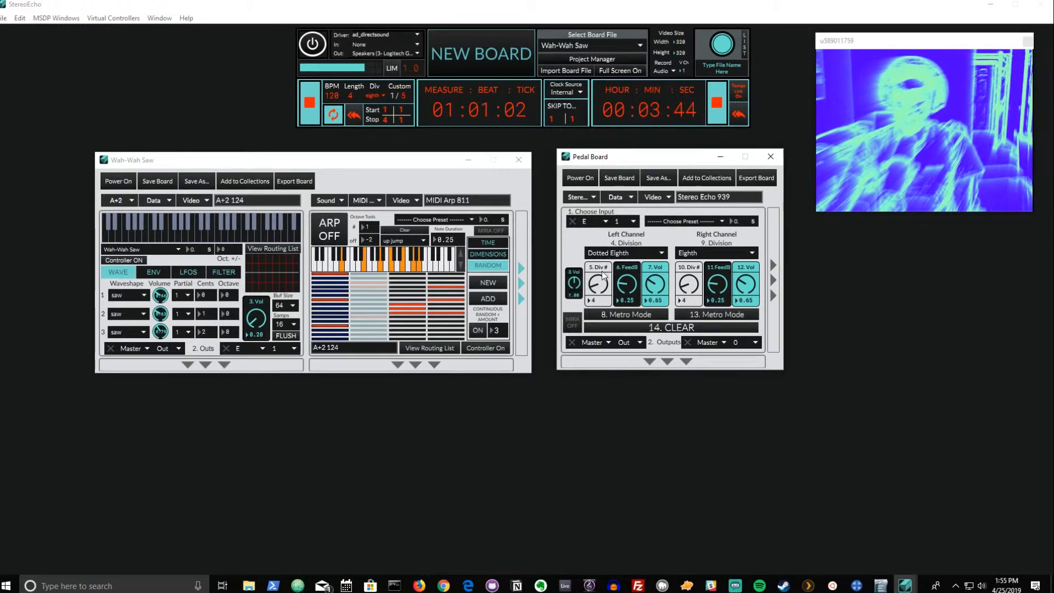
click(623, 253)
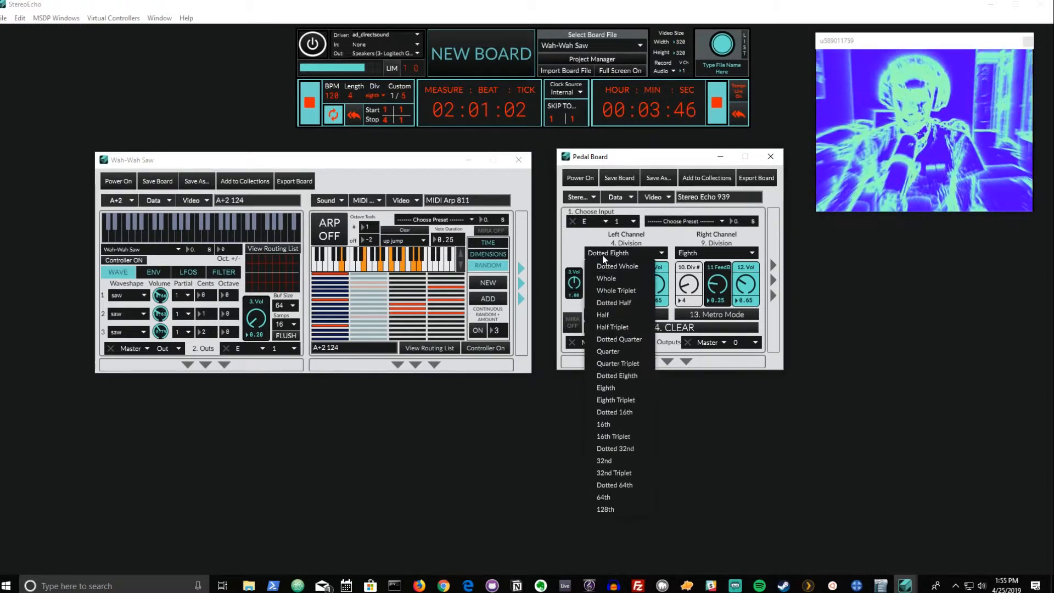
click(615, 400)
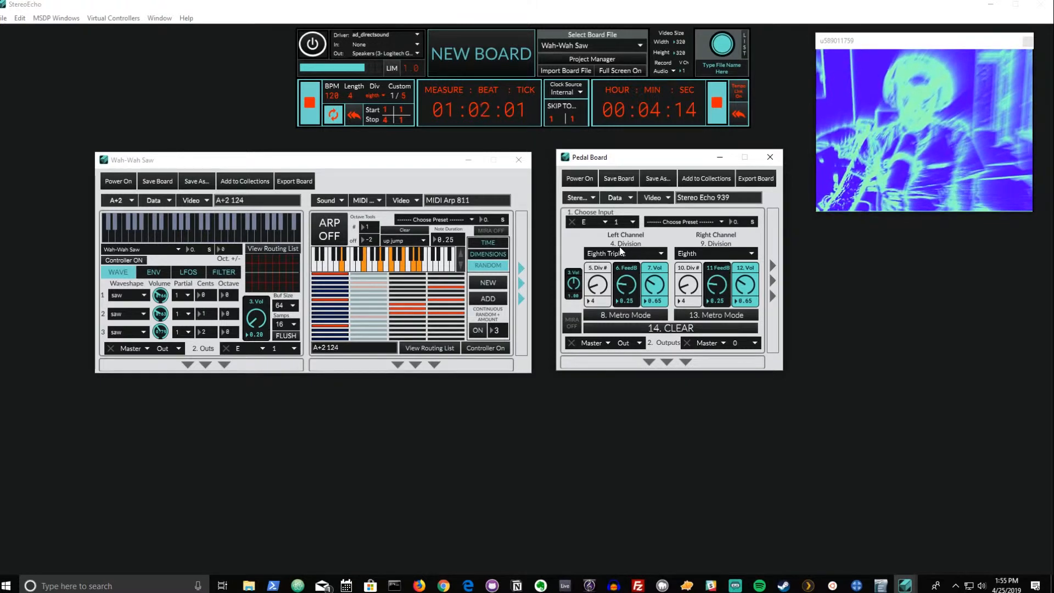
click(328, 229)
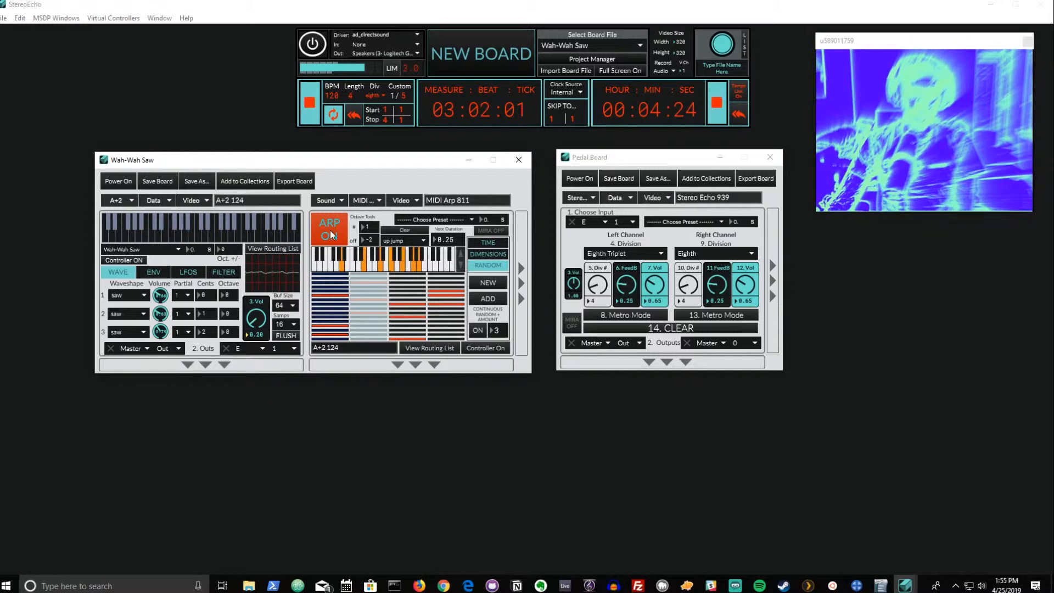
click(329, 232)
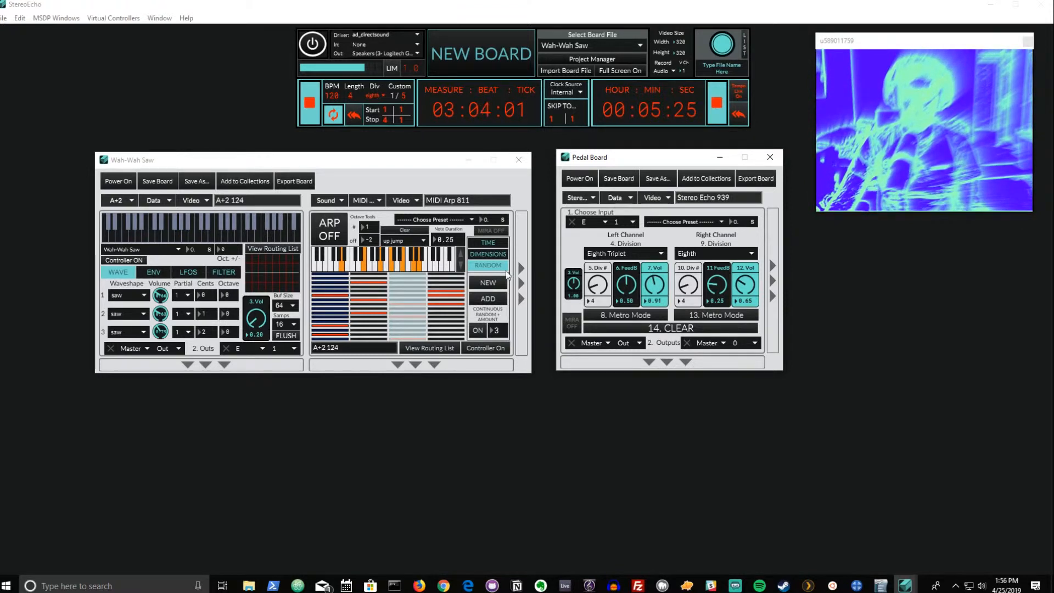
Step: Toggle the arpeggiator to audition the left channel's raised feedback (0.50) and volume
click(328, 228)
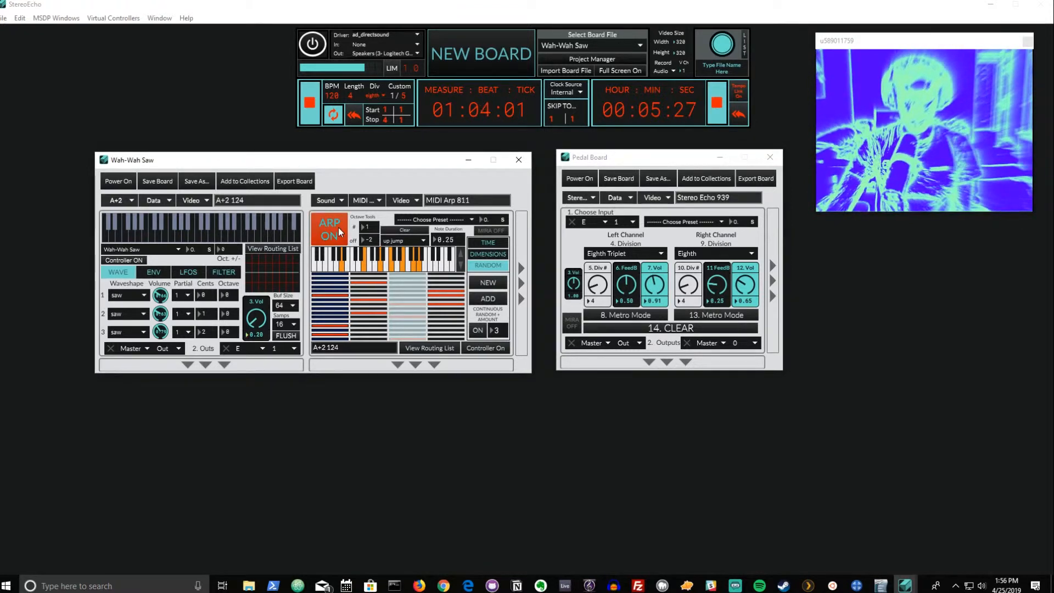
click(329, 228)
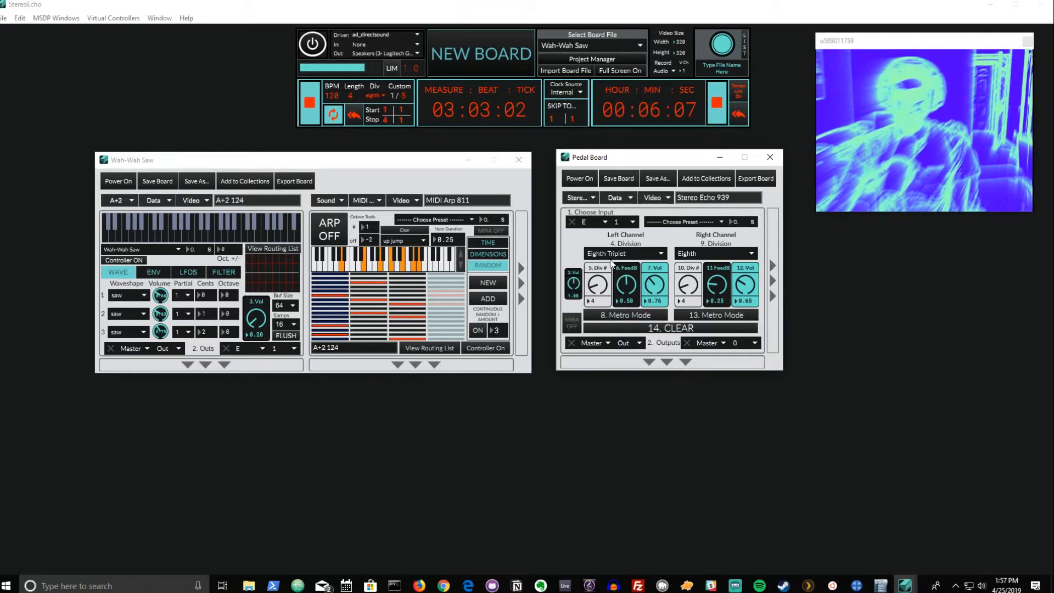
Step: Switch the left echo to Milliseconds mode at about 382 ms and audition it with the arpeggiator
click(309, 102)
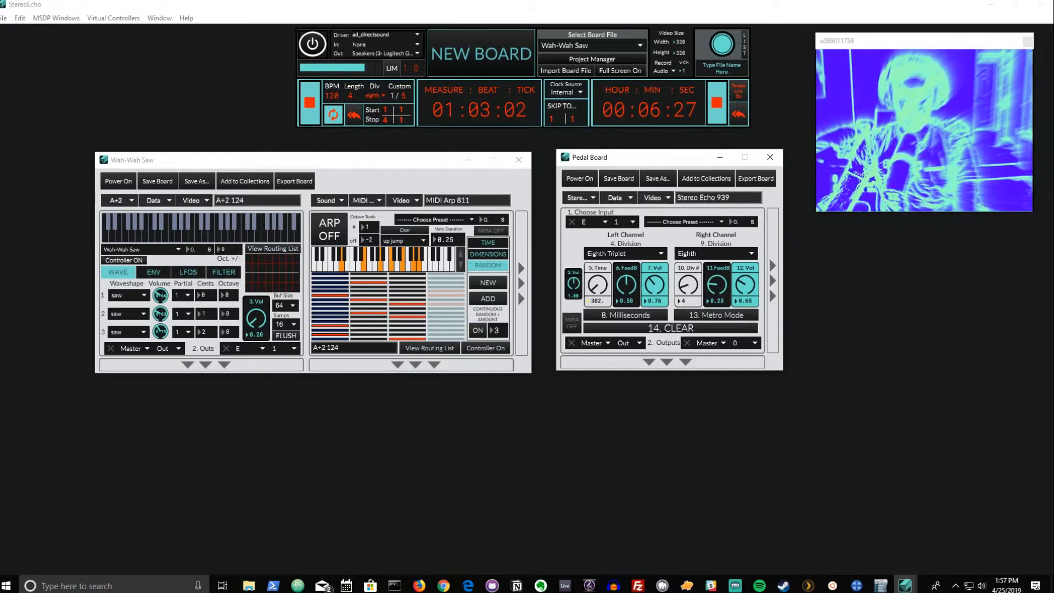
click(328, 229)
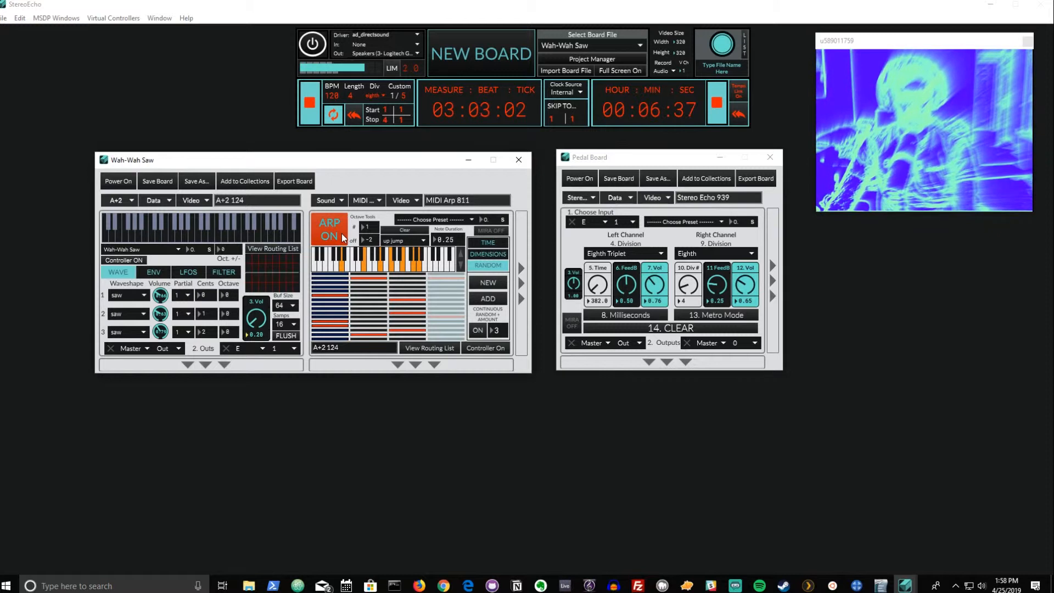
click(329, 229)
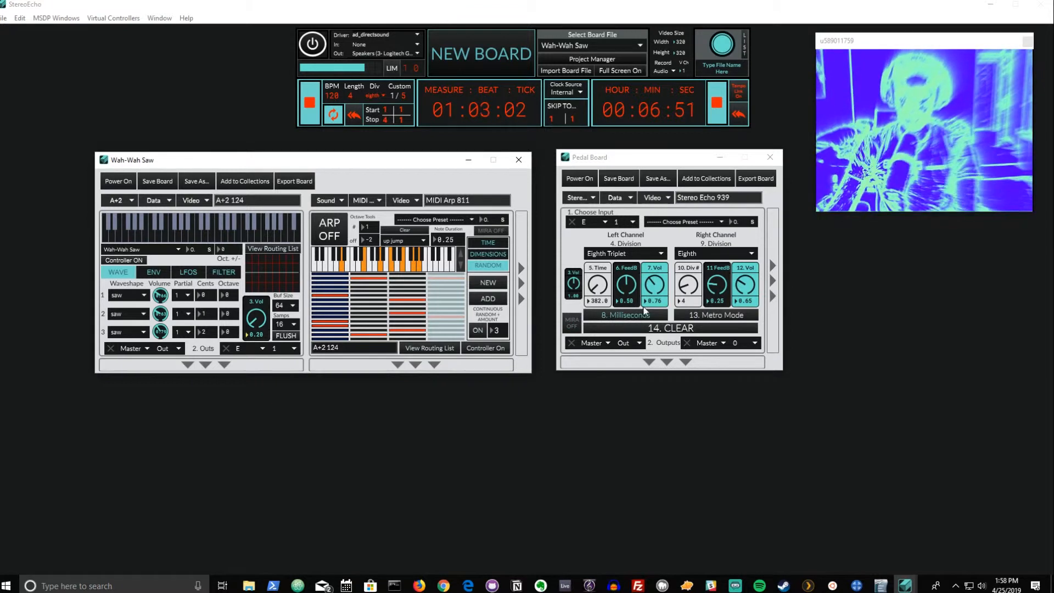
click(621, 253)
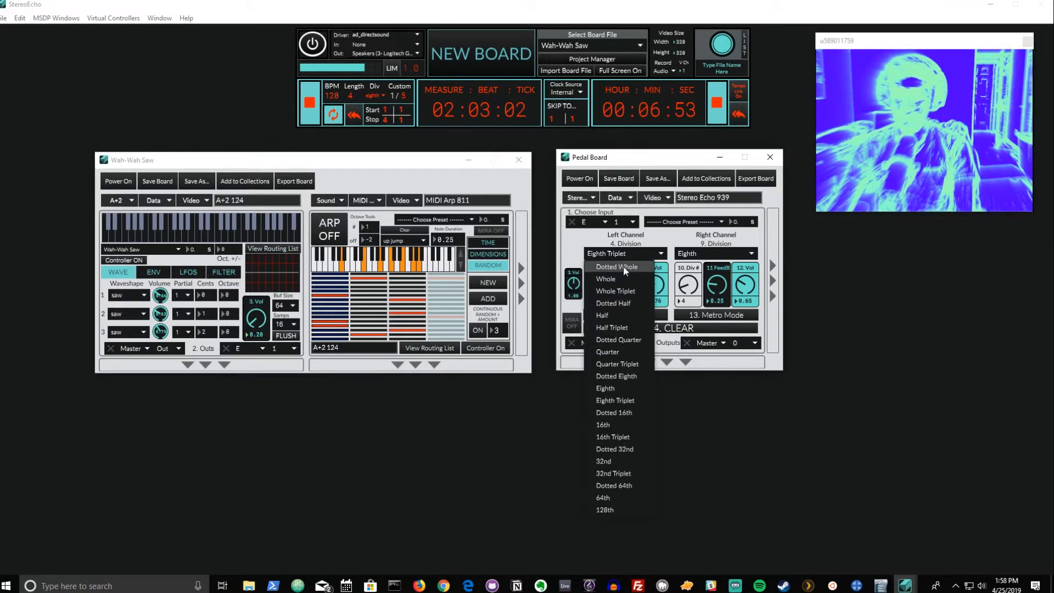
click(615, 399)
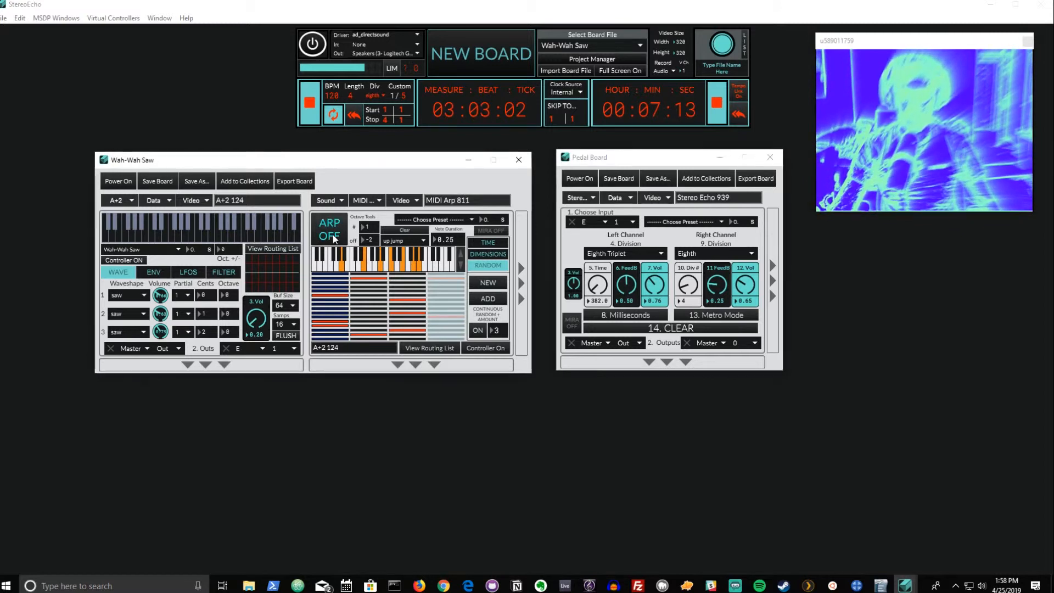
Step: Start the arpeggiator and change options in the right echo channel's division control
click(328, 234)
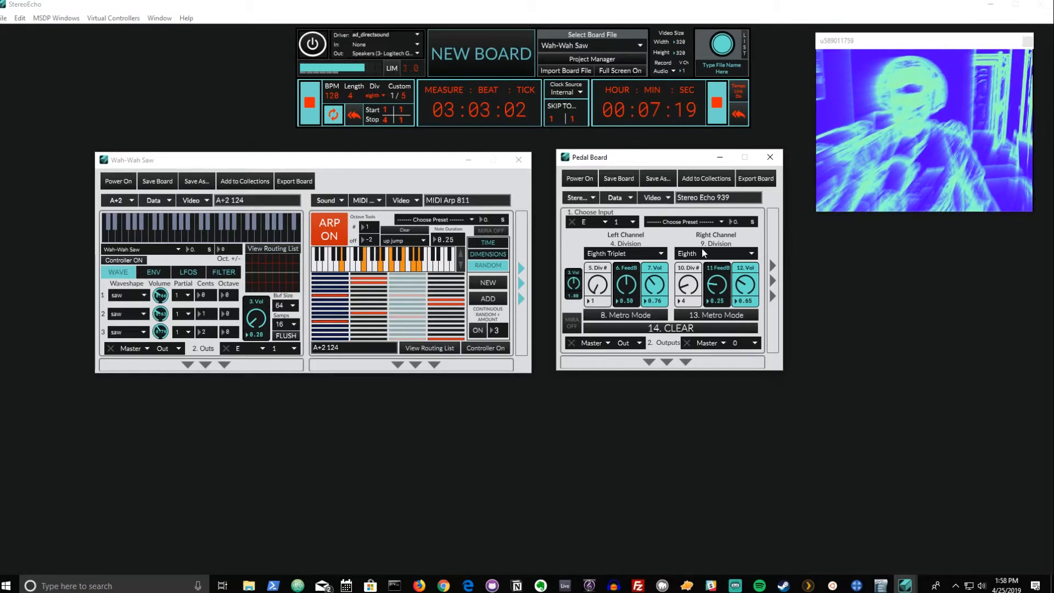
click(715, 254)
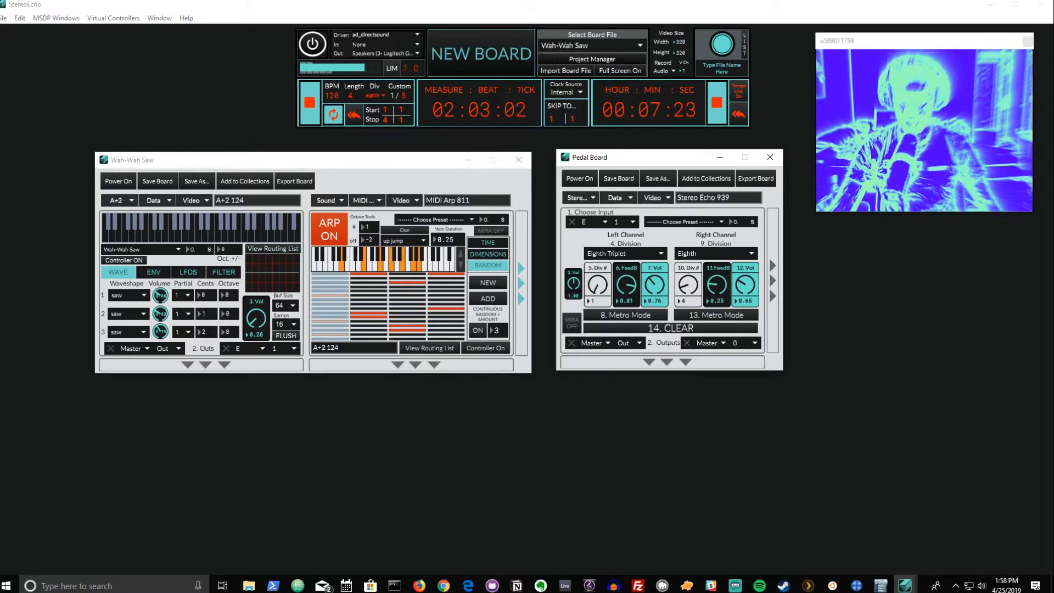
click(715, 253)
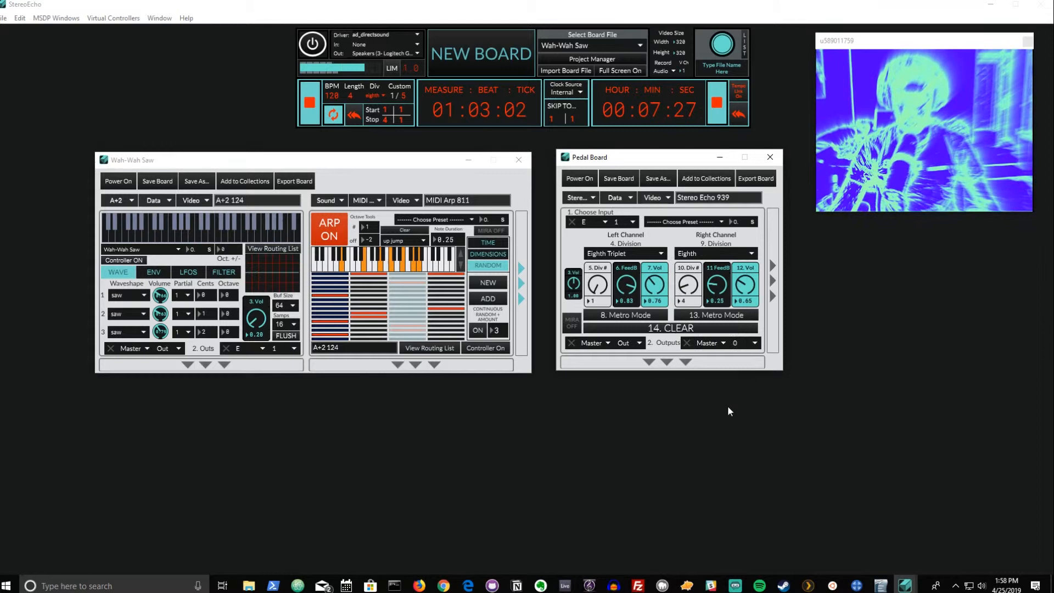
click(715, 253)
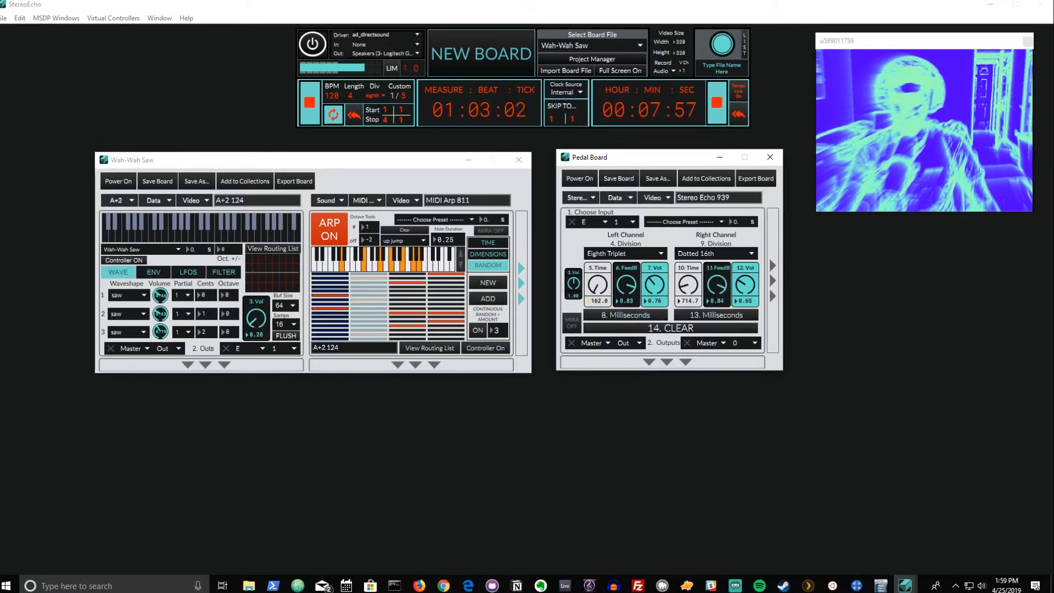
Step: Set the left echo to Quarter and the right to Quarter Triplet in Metro Mode, then stop the arpeggiator
click(622, 253)
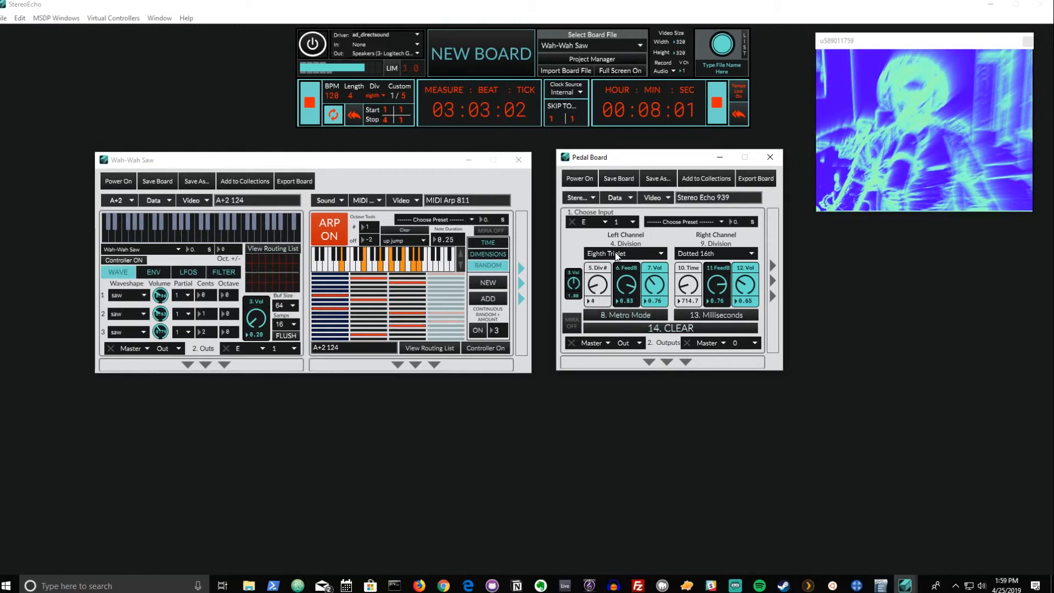
click(621, 254)
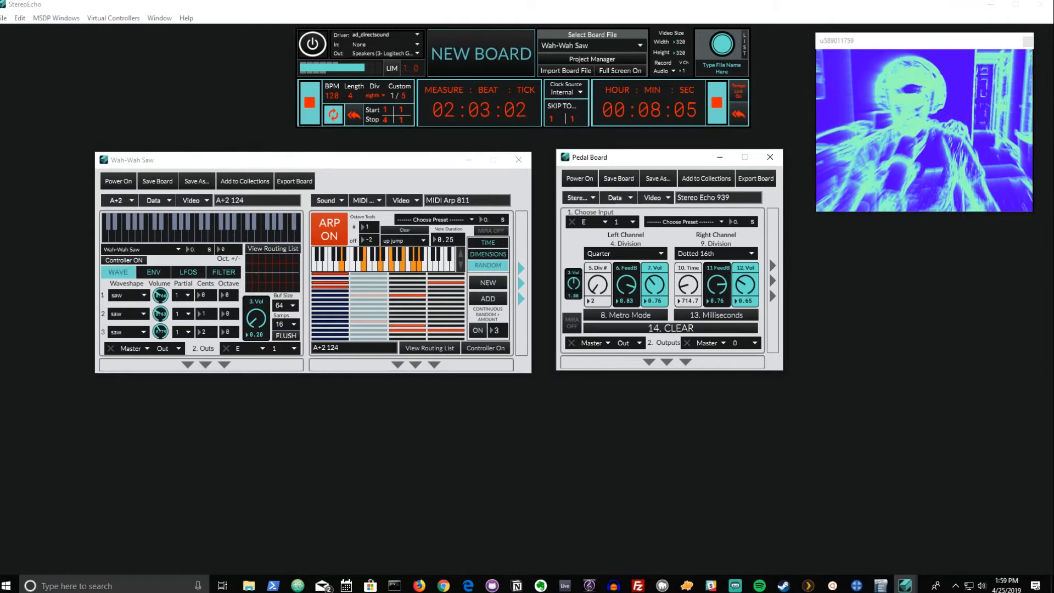
click(714, 253)
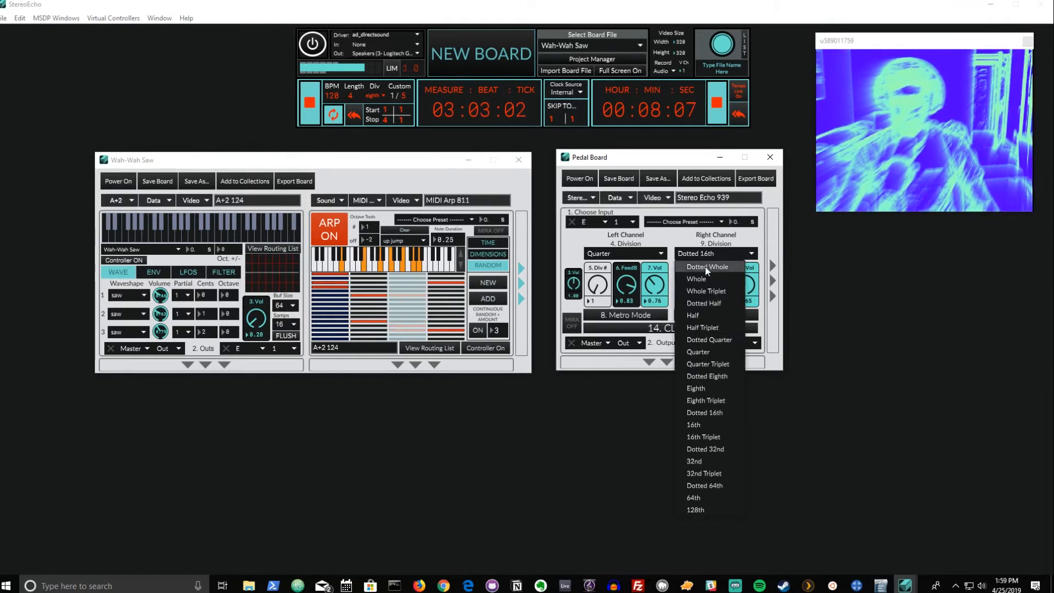
click(707, 363)
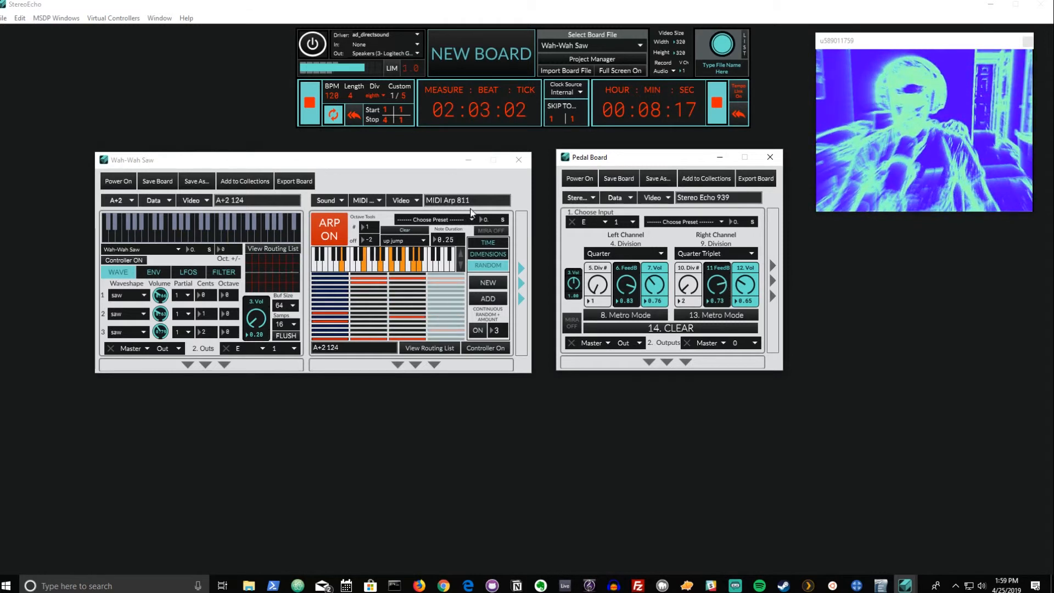
click(328, 232)
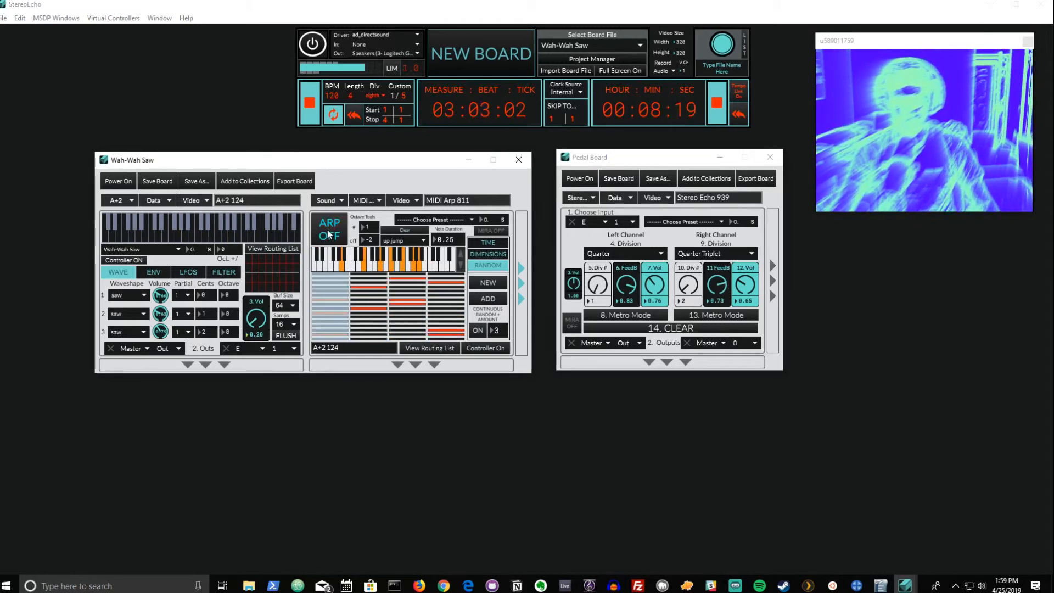